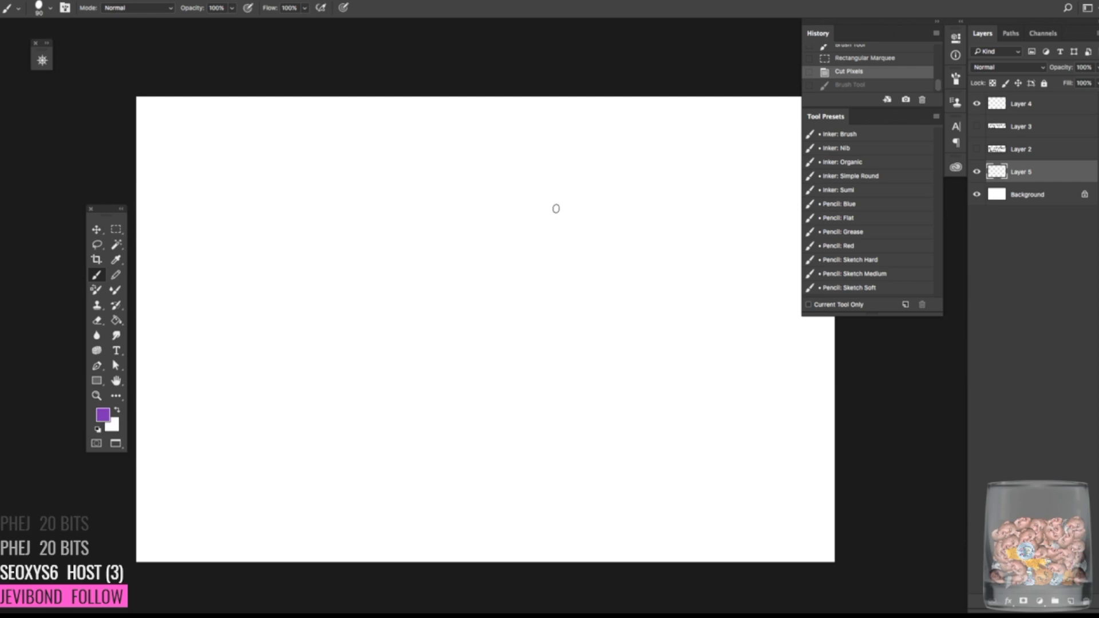
{"action": "mouse_move", "coordinate": [547, 215]}
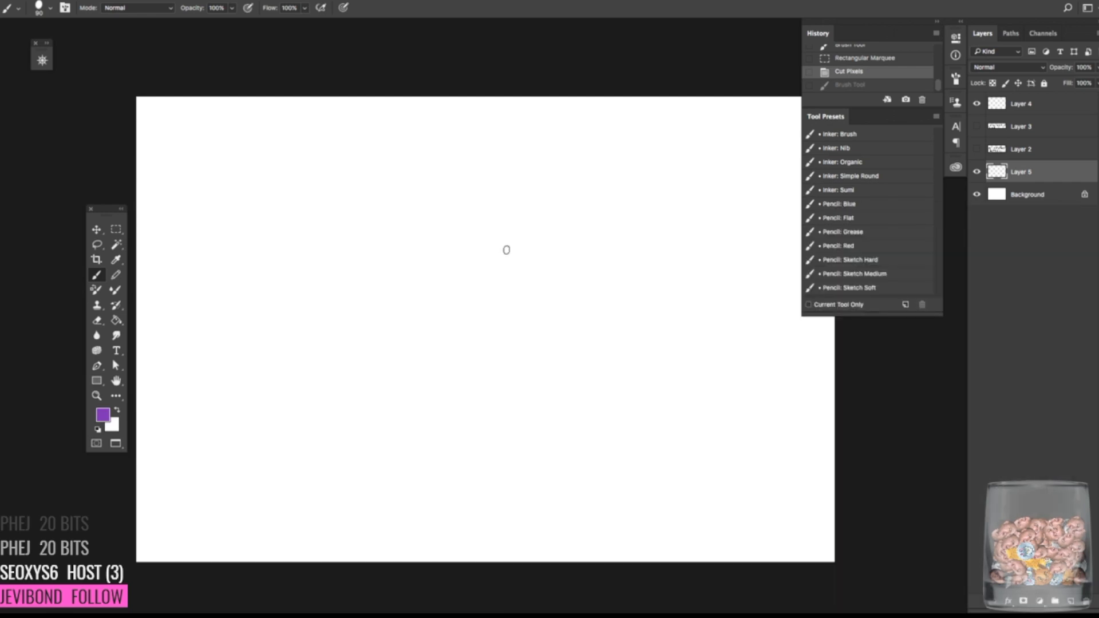
{"action": "mouse_move", "coordinate": [495, 257]}
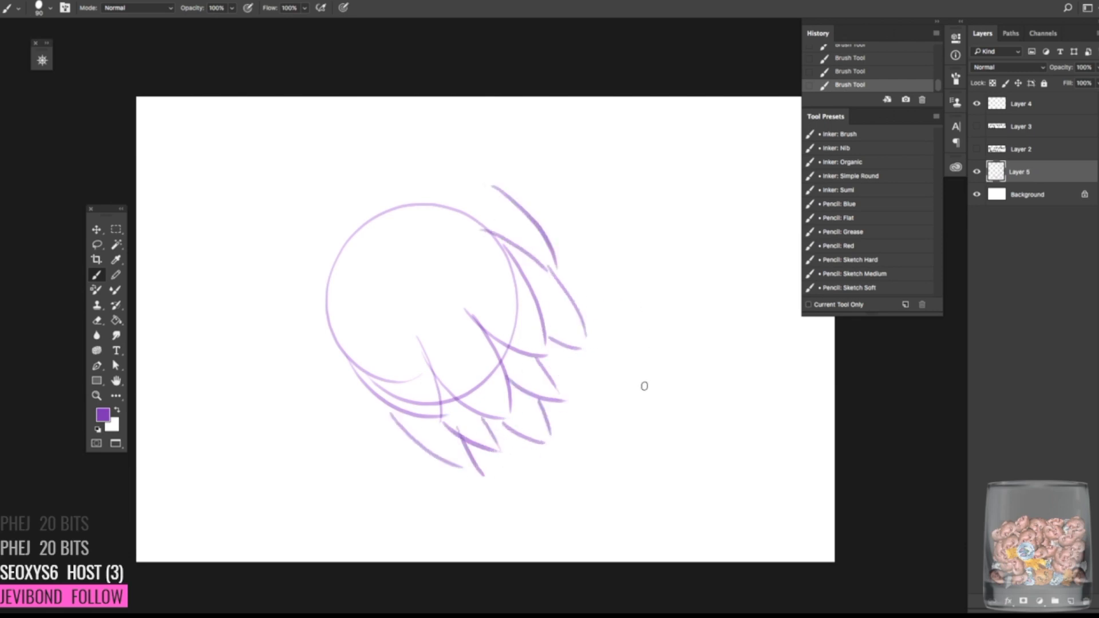
Warp the purple fur sketch via the transform options and adjust its warp grid.
{"action": "right_click", "coordinate": [457, 331]}
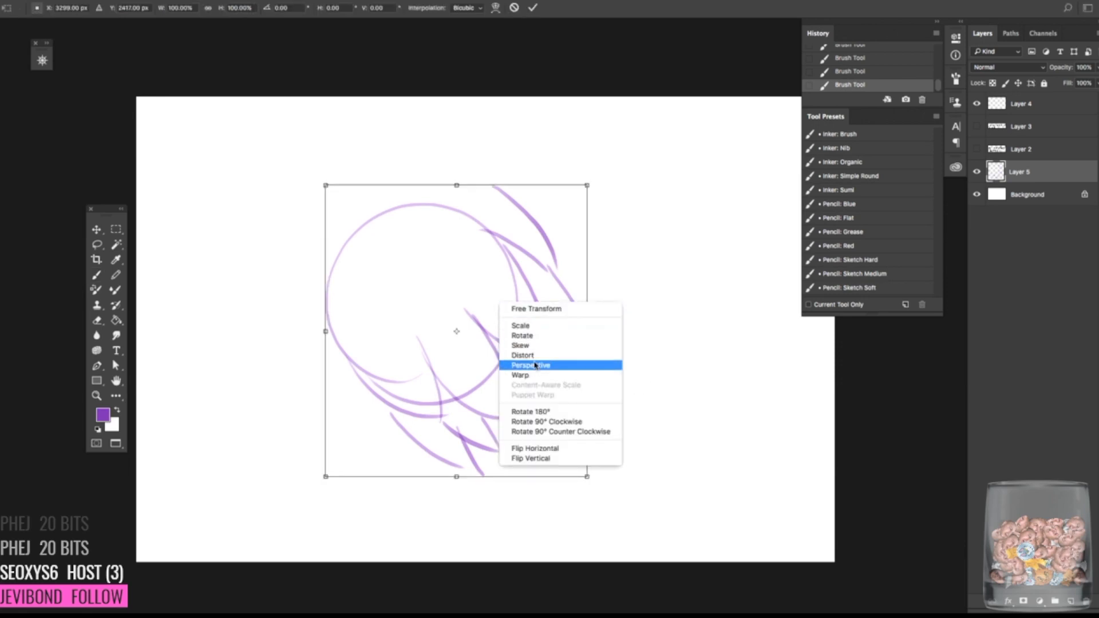
{"action": "left_click", "coordinate": [520, 376]}
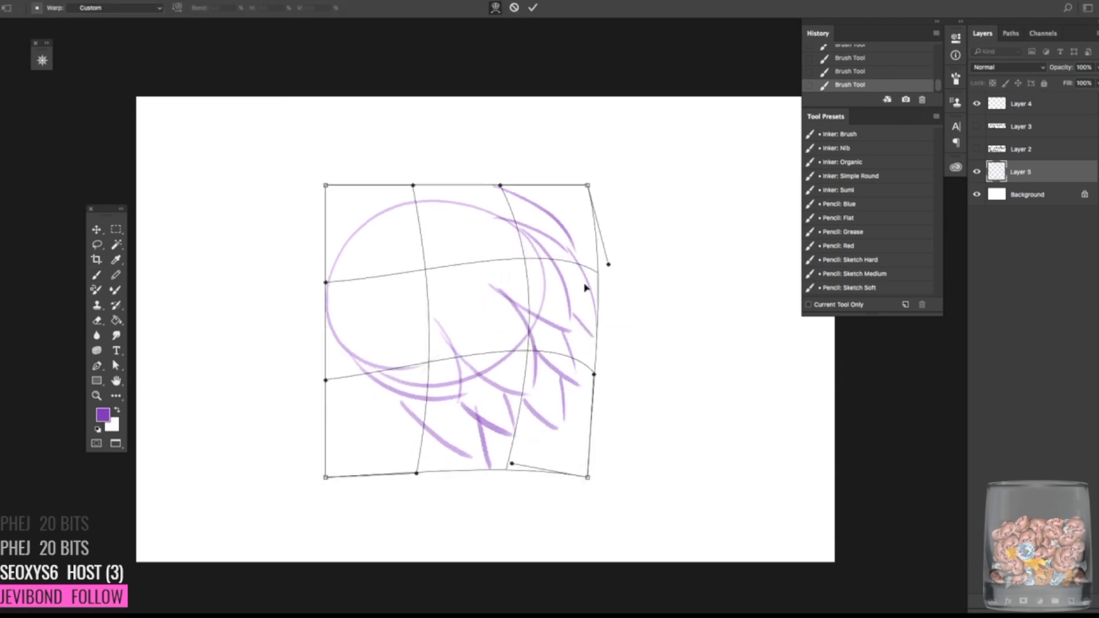
{"action": "left_click", "coordinate": [532, 8]}
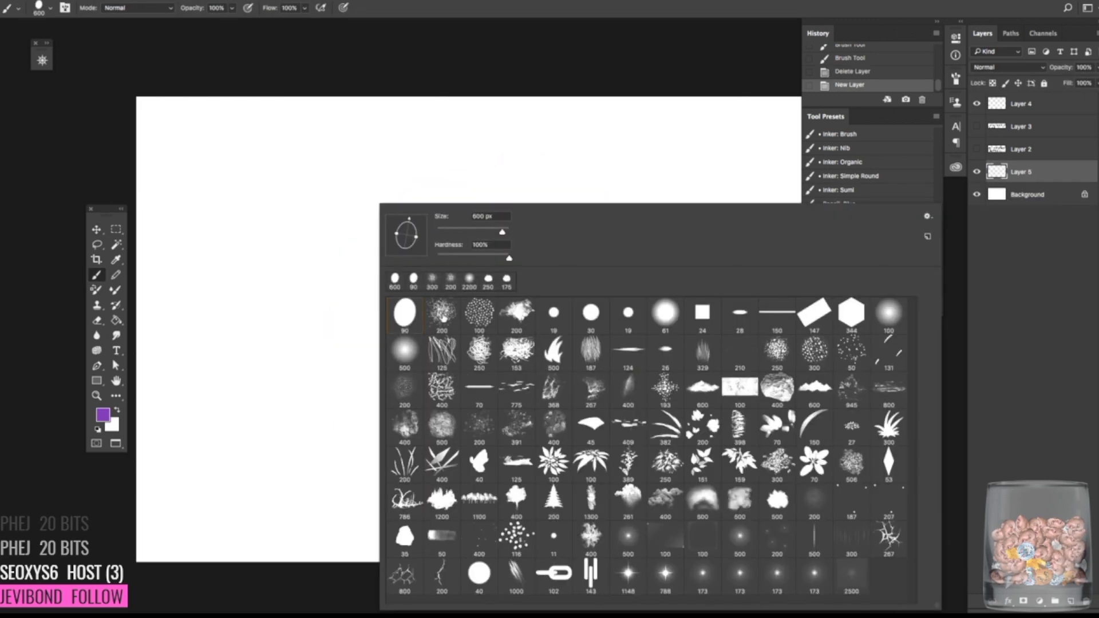
Pick the 200 px scratchy bristle brush and layer purple fur strokes onto the clump.
{"action": "left_click", "coordinate": [440, 313]}
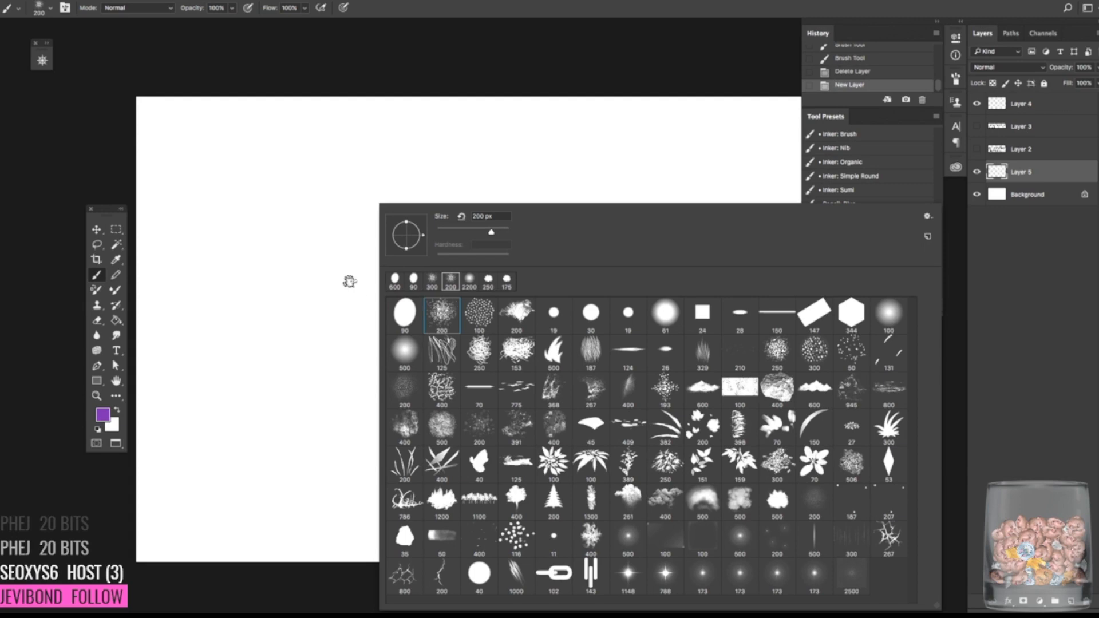
{"action": "left_click", "coordinate": [476, 302]}
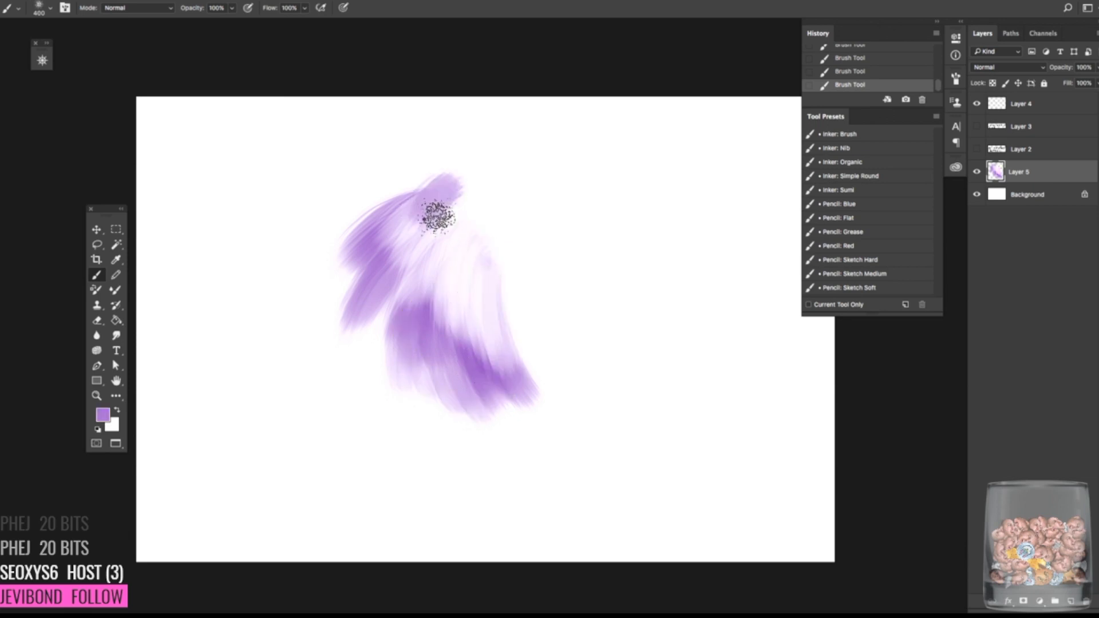
{"action": "left_click_drag", "start_coordinate": [435, 218], "coordinate": [508, 260]}
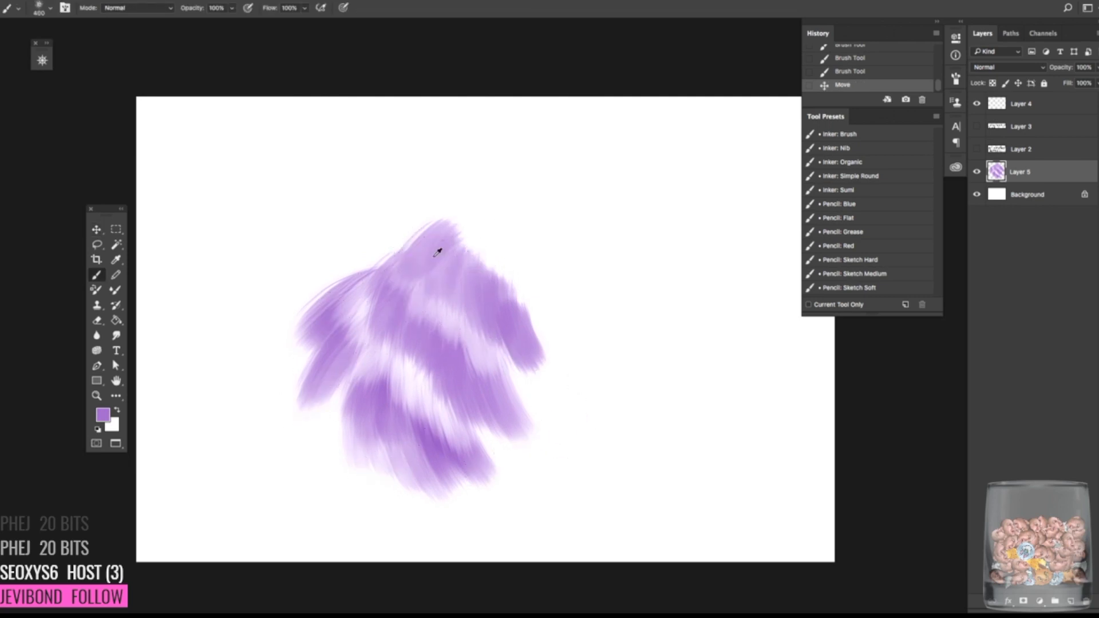
{"action": "left_click", "coordinate": [410, 368]}
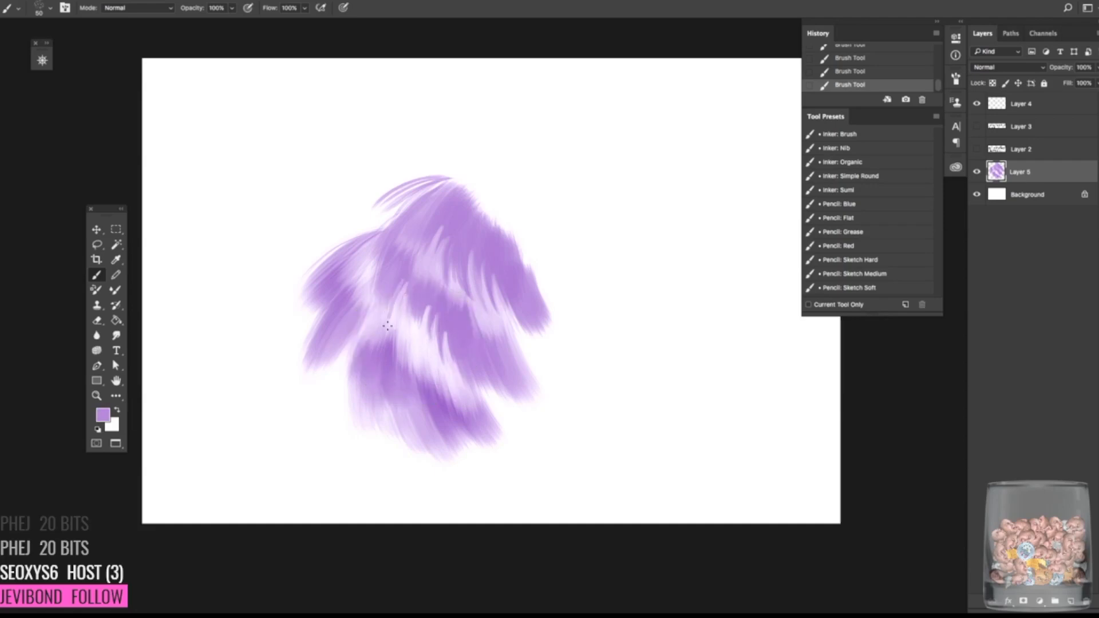
Switch to the Move tool to shift the fur layer after painting the thin strands.
{"action": "left_click", "coordinate": [96, 229]}
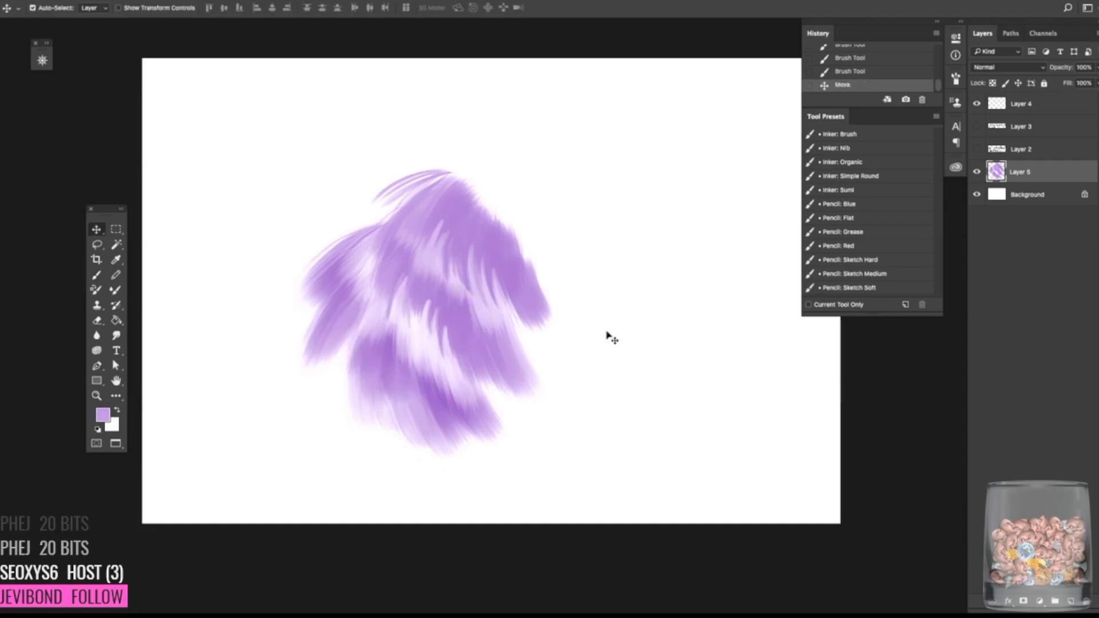
Return to the Brush tool to paint fine strands on the clump's upper left.
{"action": "left_click", "coordinate": [96, 274]}
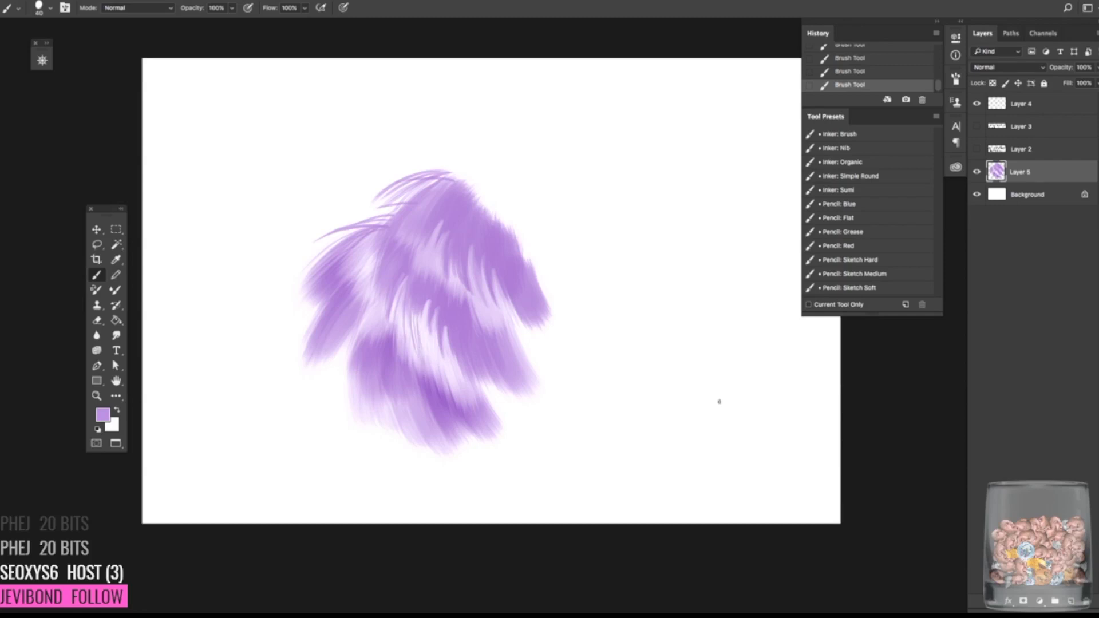
{"action": "mouse_move", "coordinate": [707, 487]}
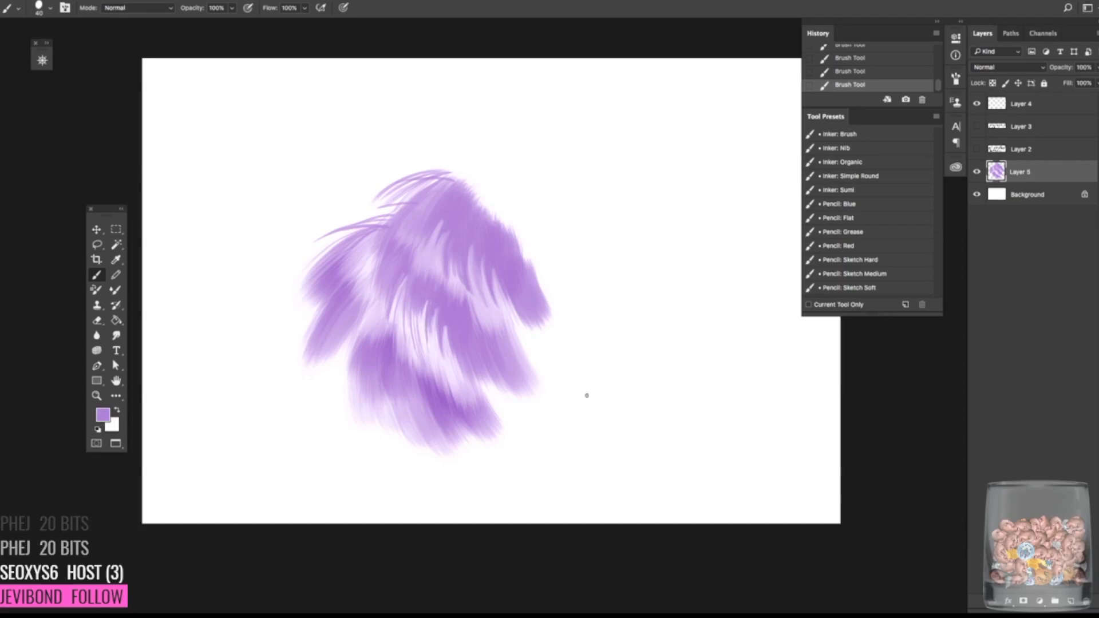
{"action": "mouse_move", "coordinate": [656, 439]}
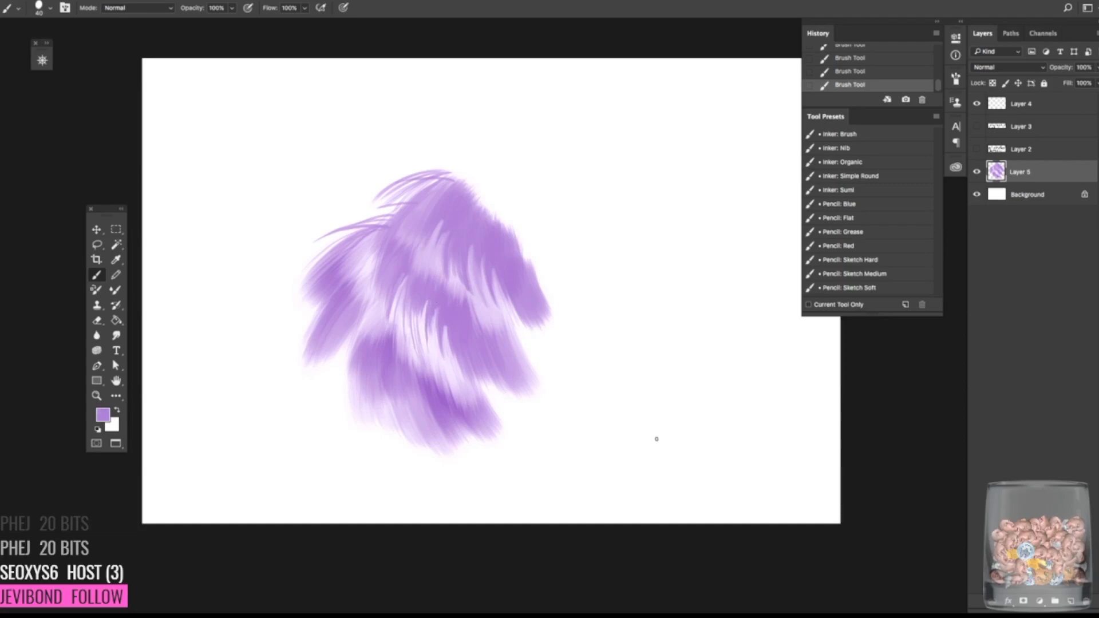